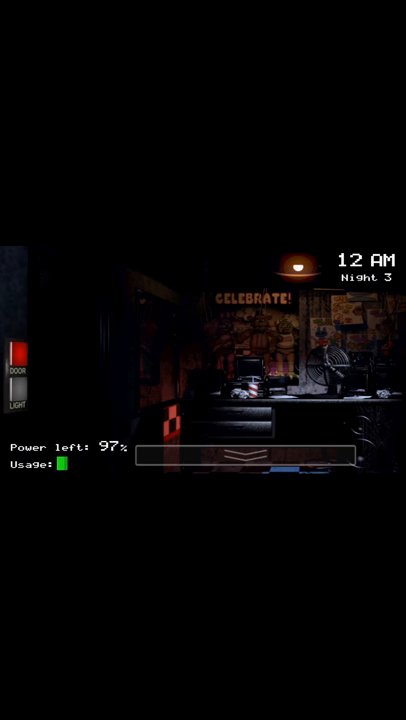
Step: Scan the office left and right and silence the phone call as the clock reaches 1 AM
{"action": "left_click", "coordinate": [16, 404]}
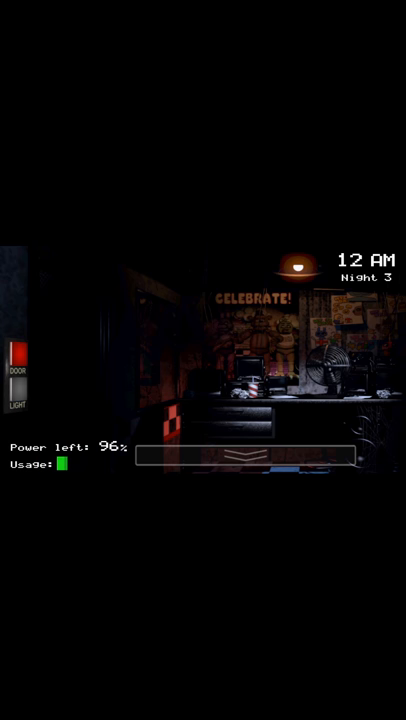
{"action": "left_click_drag", "start_coordinate": [300, 400], "coordinate": [100, 400]}
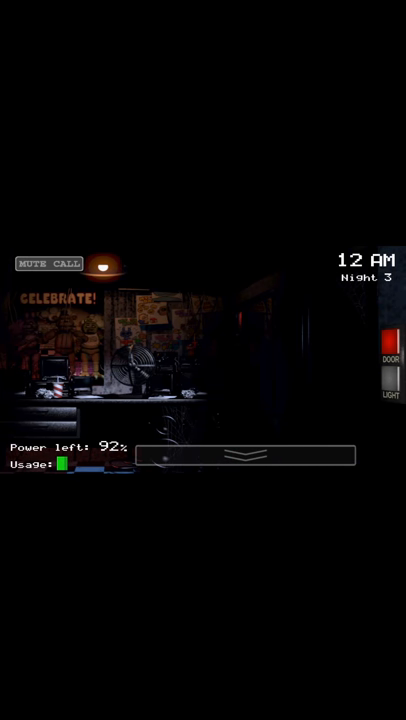
{"action": "left_click", "coordinate": [248, 456]}
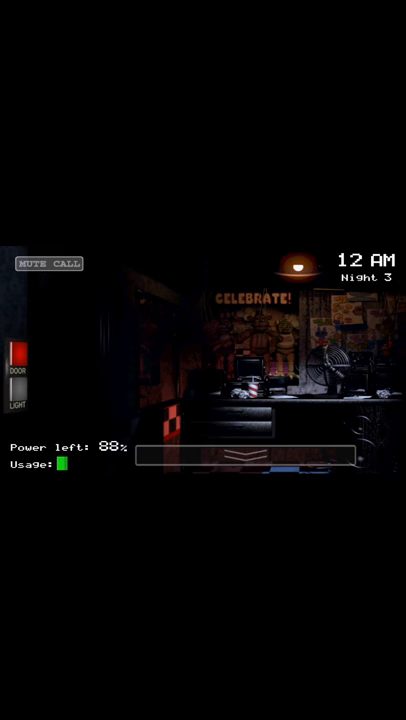
{"action": "left_click", "coordinate": [244, 456]}
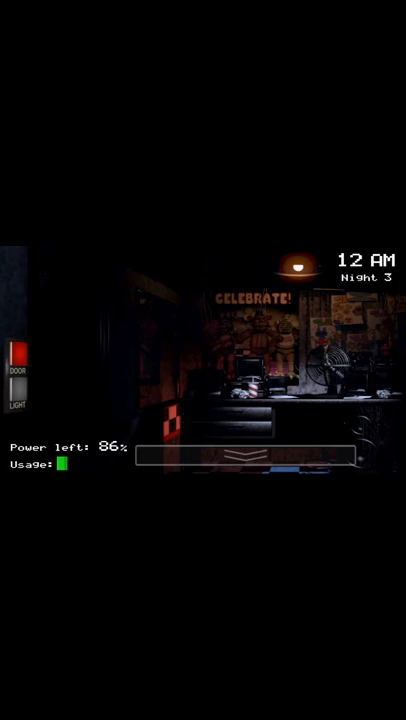
{"action": "scroll", "scroll_direction": "right", "scroll_amount": 3}
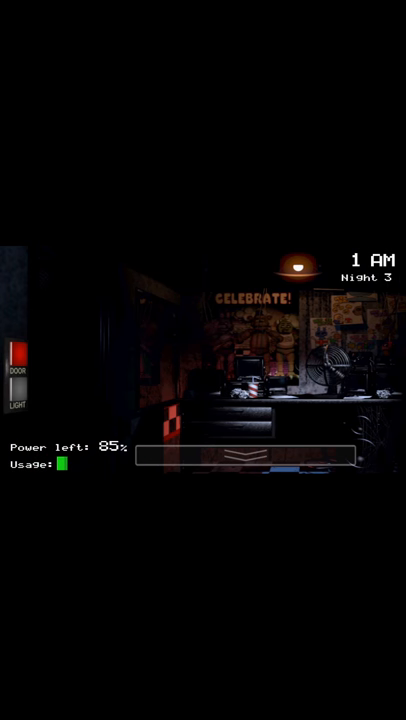
Step: Check the right doorway, then raise the camera tablet as 2 AM arrives with 66% power
{"action": "left_click", "coordinate": [16, 394]}
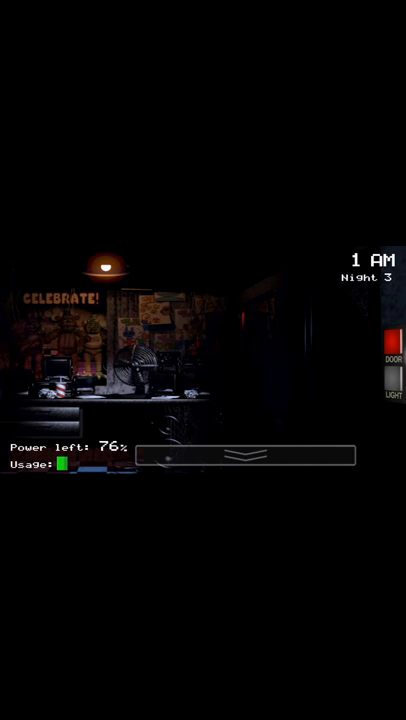
{"action": "left_click", "coordinate": [392, 384]}
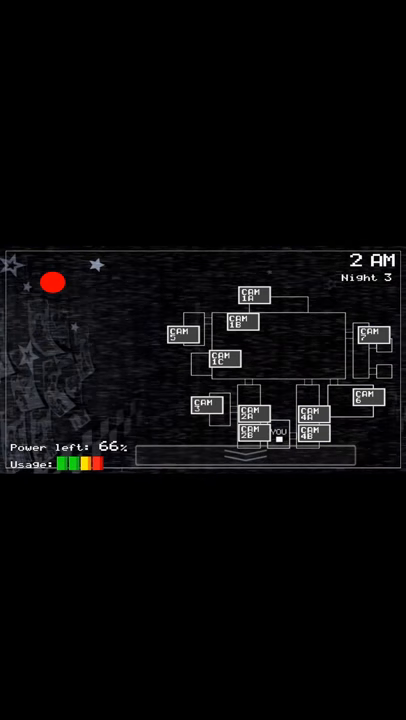
Step: View a camera feed, lower the monitor and watch the right doorway until 3 AM
{"action": "left_click", "coordinate": [368, 334]}
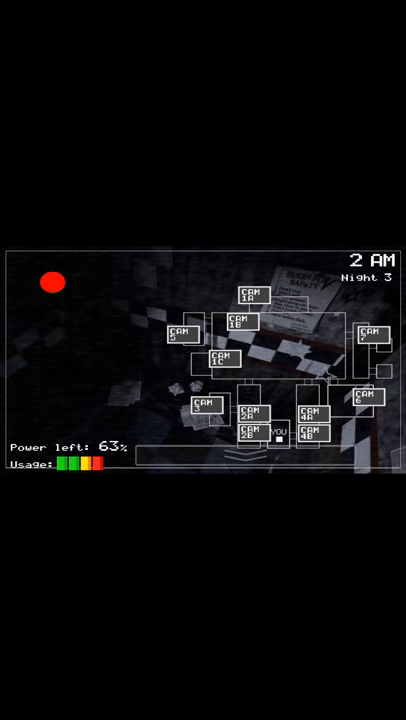
{"action": "left_click", "coordinate": [204, 444]}
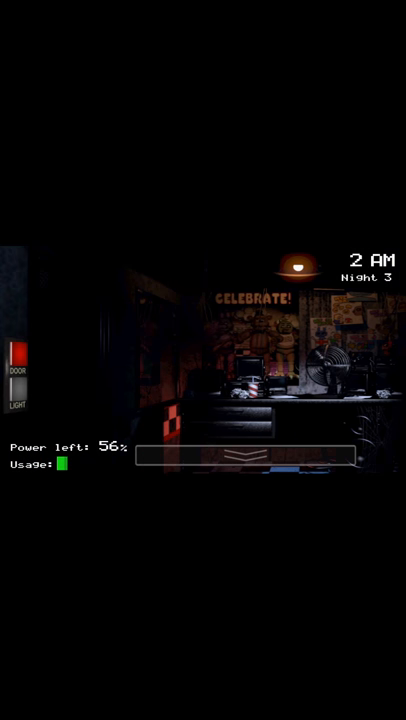
{"action": "left_click", "coordinate": [18, 400]}
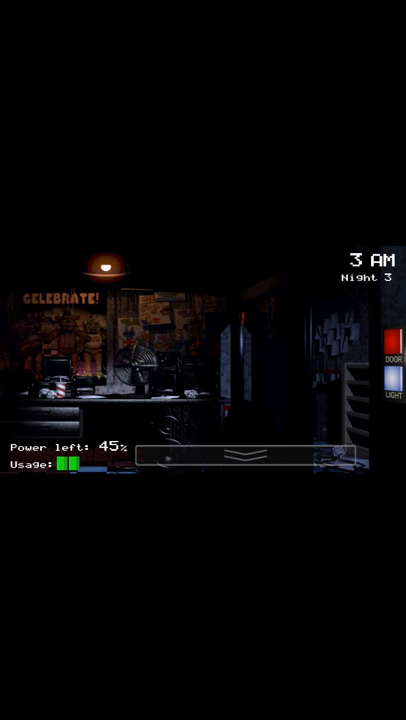
{"action": "left_click", "coordinate": [244, 456]}
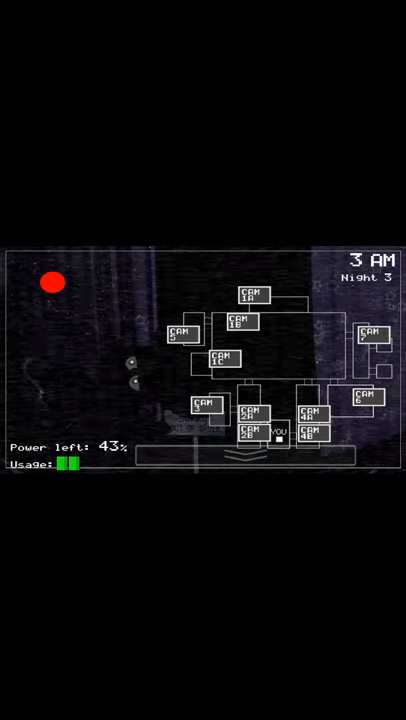
{"action": "left_click", "coordinate": [370, 398]}
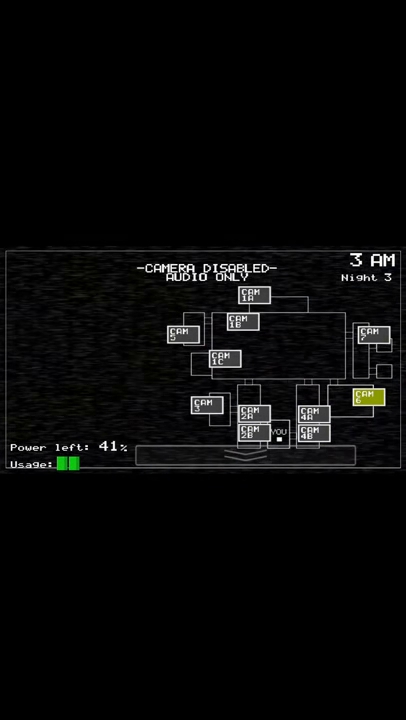
{"action": "left_click", "coordinate": [244, 456]}
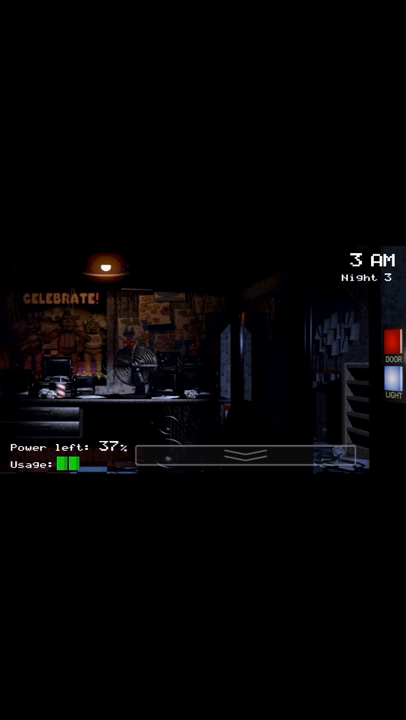
Step: Restart Night 3 at 12 AM and shut the right office door
{"action": "left_click", "coordinate": [248, 452]}
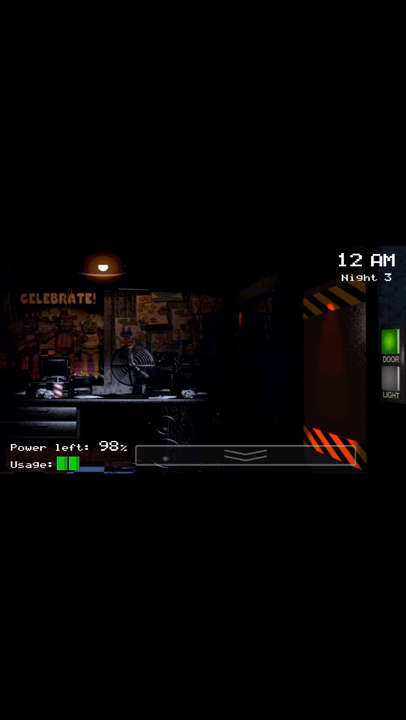
Step: Reopen the right door and watch both doorways through 1 AM as power falls to 75%
{"action": "left_click", "coordinate": [388, 348]}
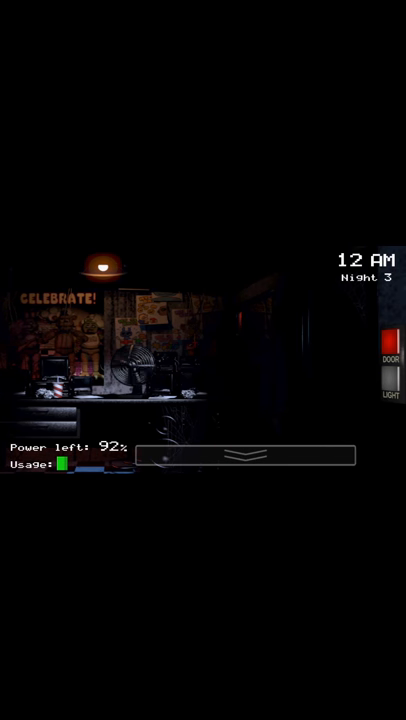
{"action": "left_click", "coordinate": [388, 376]}
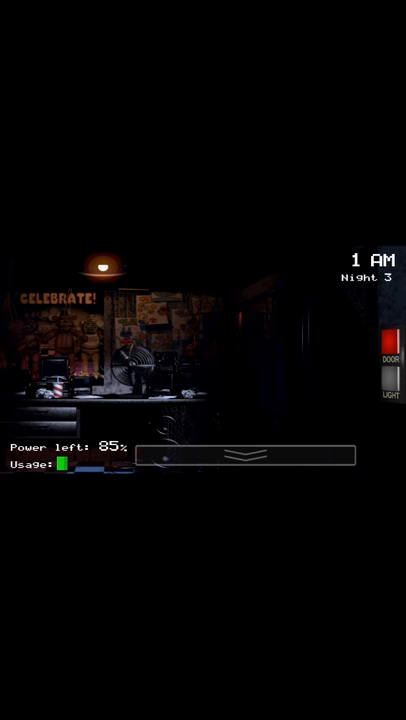
{"action": "left_click", "coordinate": [384, 376]}
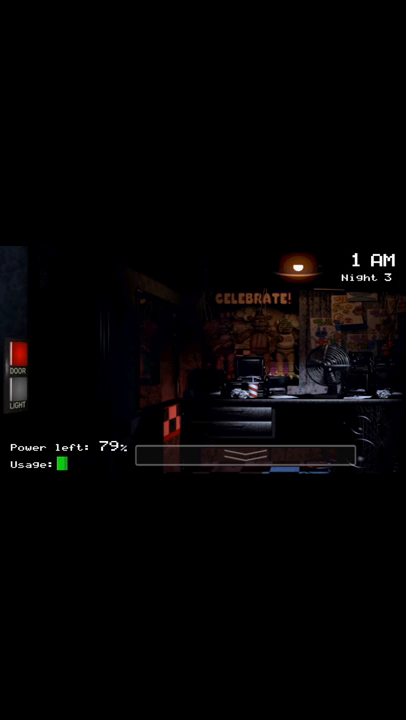
{"action": "left_click", "coordinate": [16, 404]}
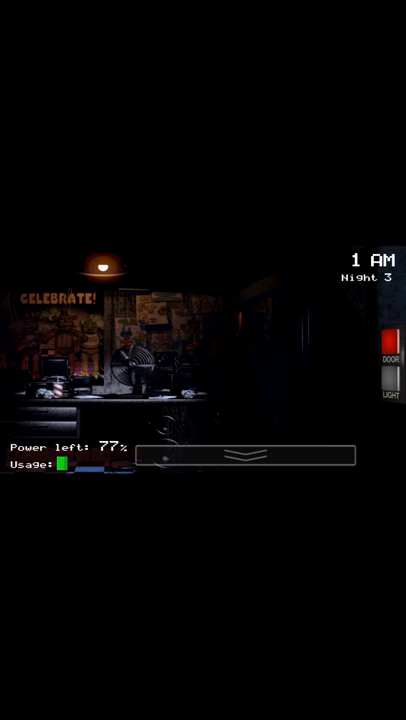
{"action": "left_click", "coordinate": [388, 384]}
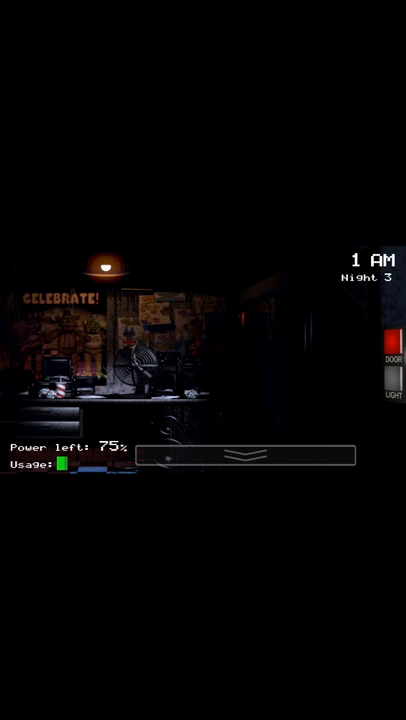
Step: Check the camera feeds, spot an animatronic, and return to the office at 2 AM
{"action": "left_click", "coordinate": [248, 456]}
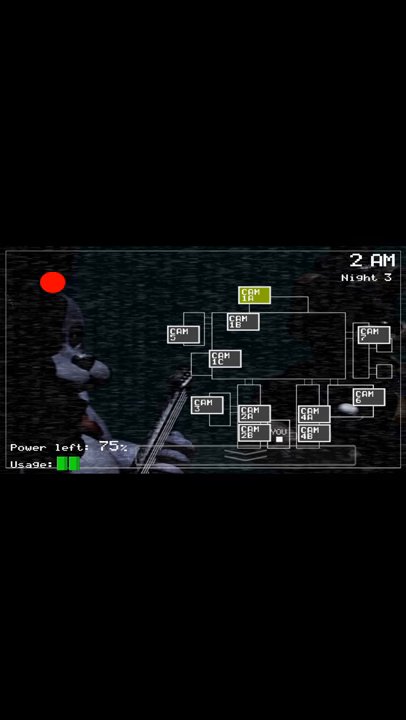
{"action": "left_click", "coordinate": [248, 456]}
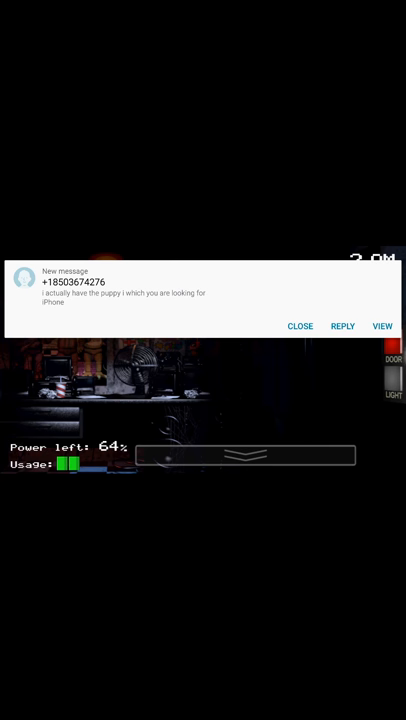
Step: Dismiss the message alert, check the cameras again and watch the left doorway at 3 AM
{"action": "left_click", "coordinate": [300, 326]}
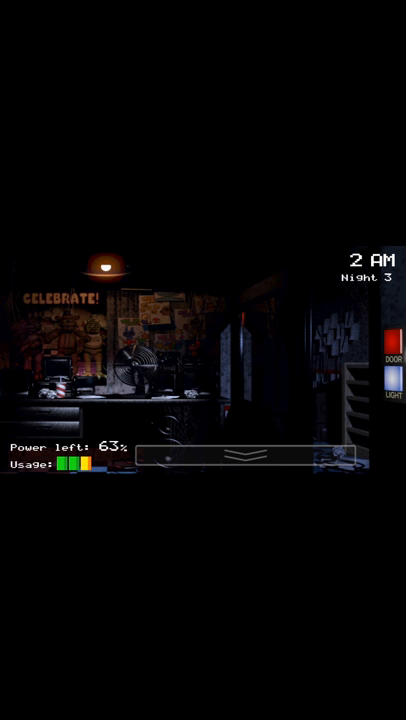
{"action": "left_click", "coordinate": [244, 456]}
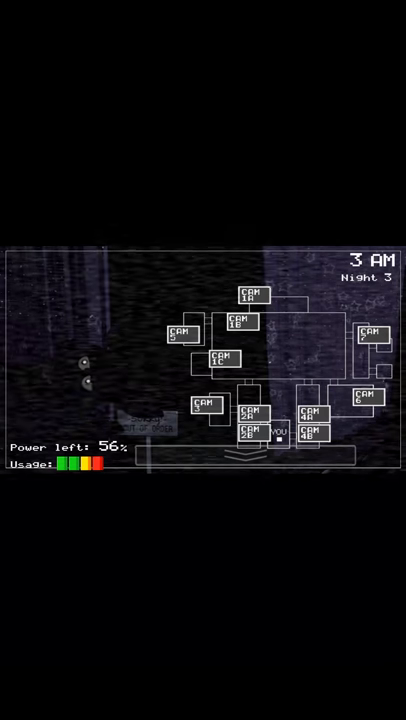
{"action": "left_click", "coordinate": [218, 360]}
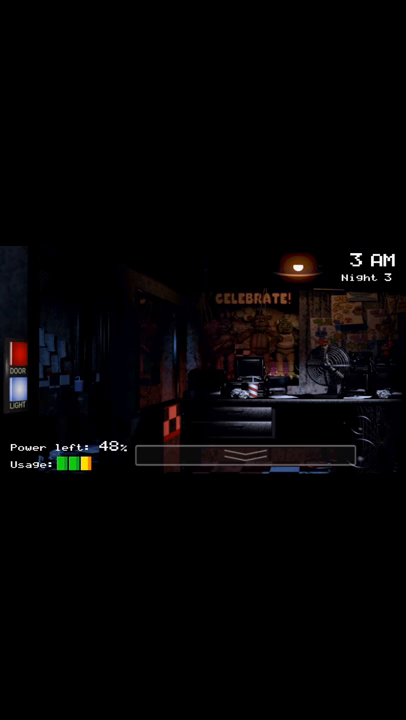
Step: Face the right doorway, check the cameras, then shut the right door to hold out until 4 AM
{"action": "left_click_drag", "start_coordinate": [300, 400], "coordinate": [100, 400]}
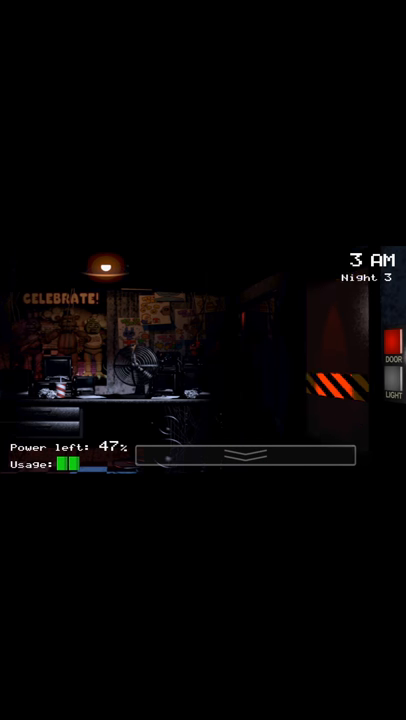
{"action": "left_click", "coordinate": [244, 456]}
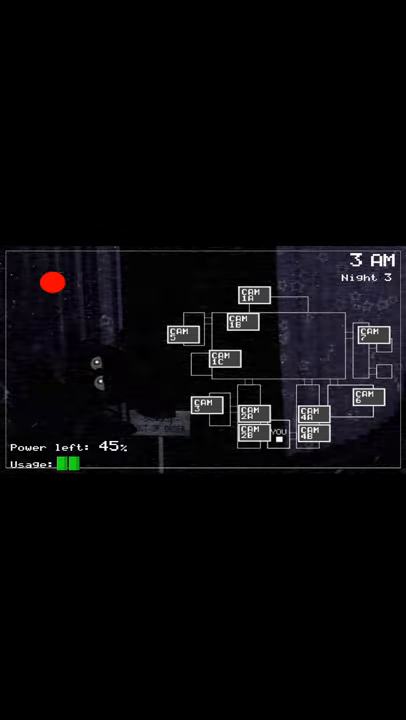
{"action": "left_click", "coordinate": [244, 456]}
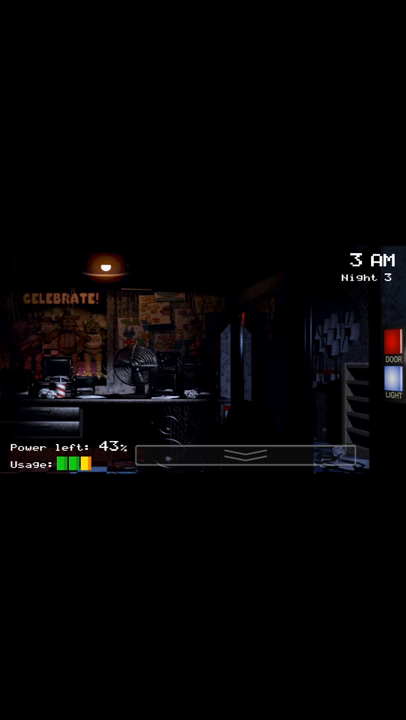
{"action": "left_click", "coordinate": [388, 344]}
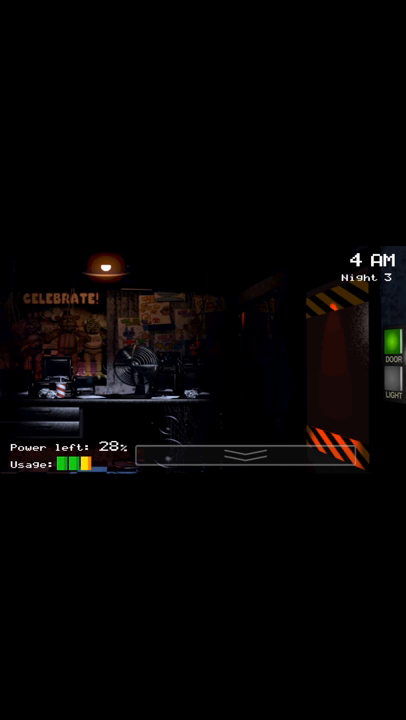
Step: Reopen the right door and bring the camera feeds back up at 4 AM with 20% power
{"action": "left_click", "coordinate": [386, 388]}
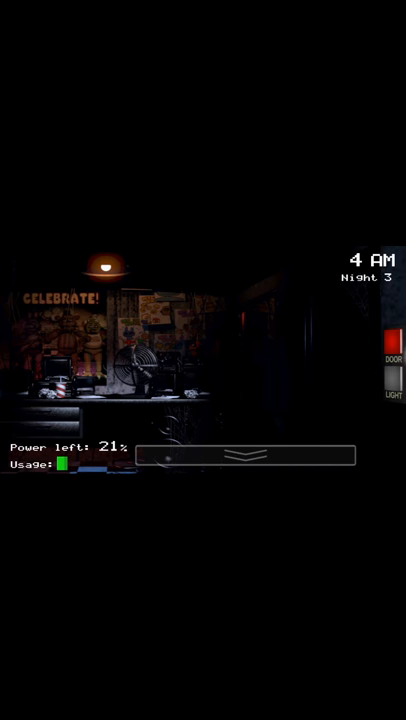
{"action": "left_click", "coordinate": [248, 456]}
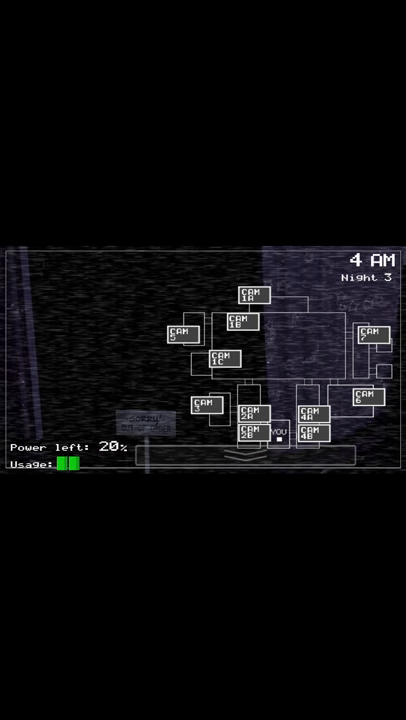